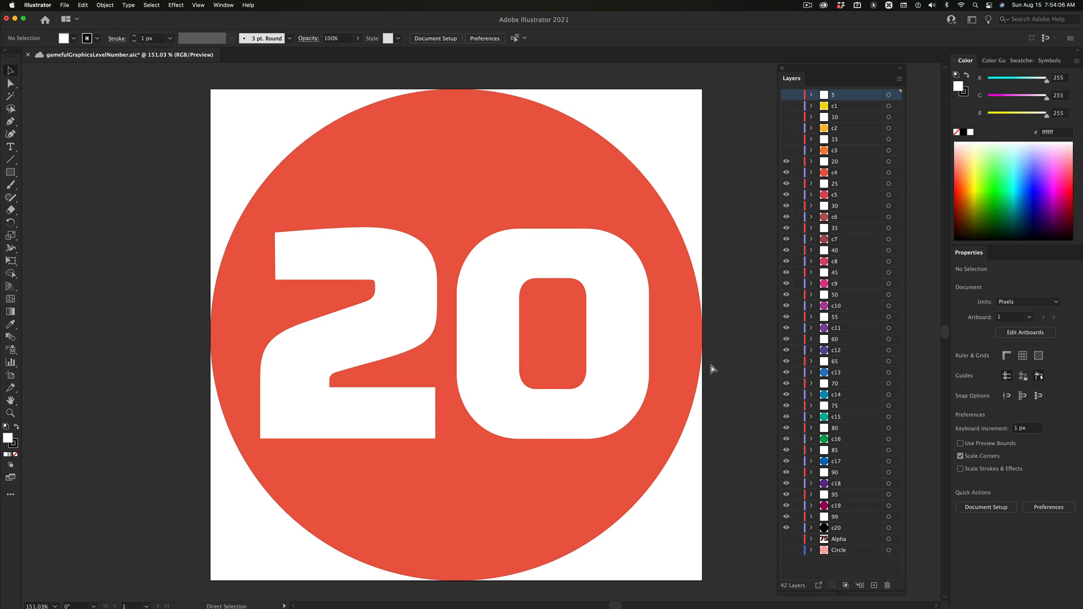
Switch from the Illustrator '20' badge document to the Chrome 'Ai Rename Layer' mission page
key(cmd+tab)
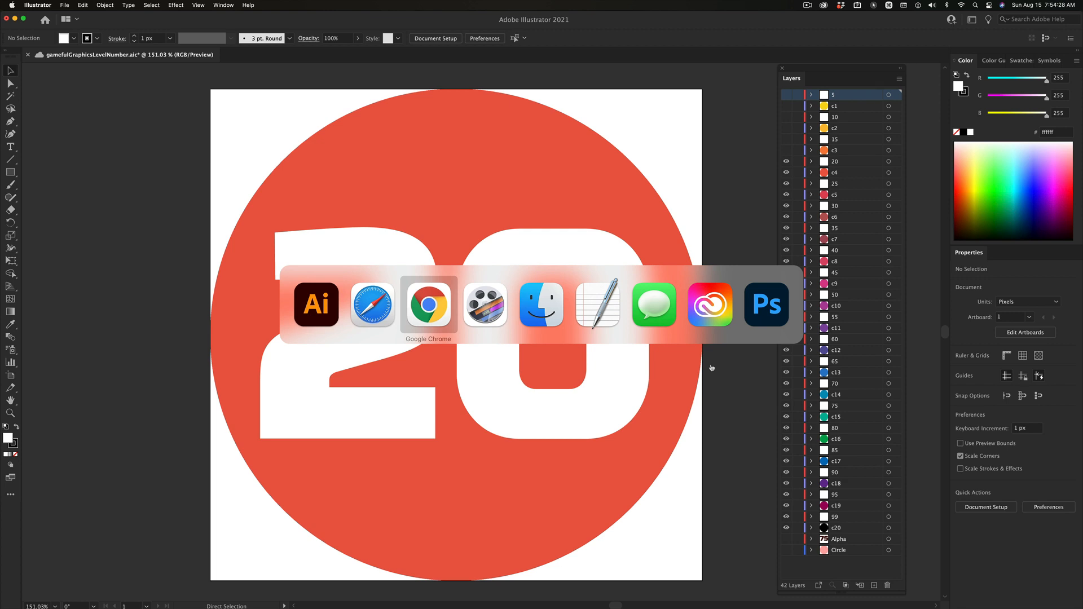
click(428, 304)
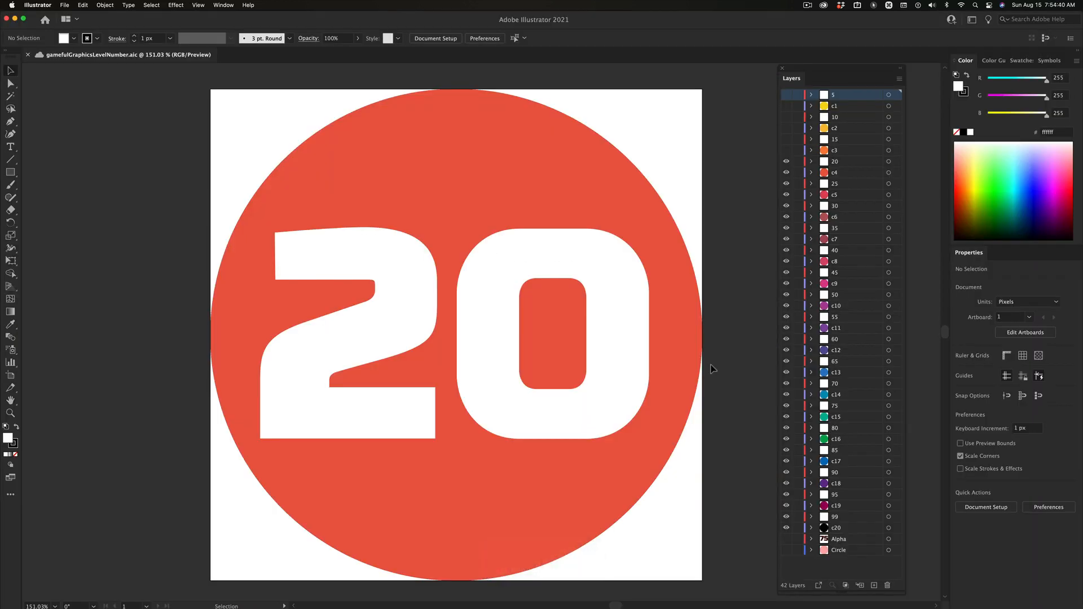
key(cmd+tab)
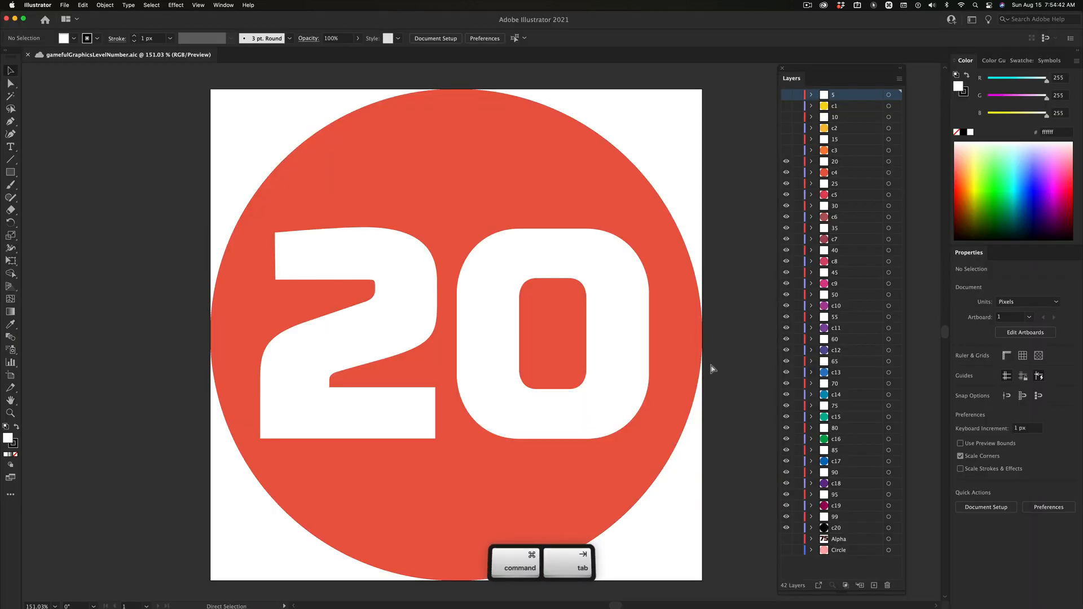
key(cmd+tab)
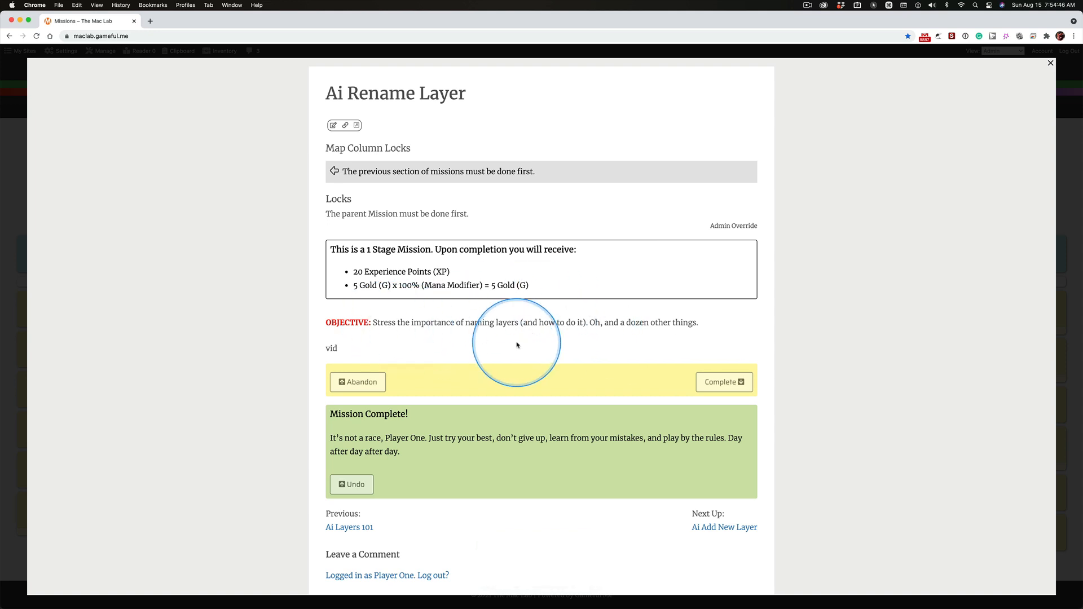
key(cmd+tab)
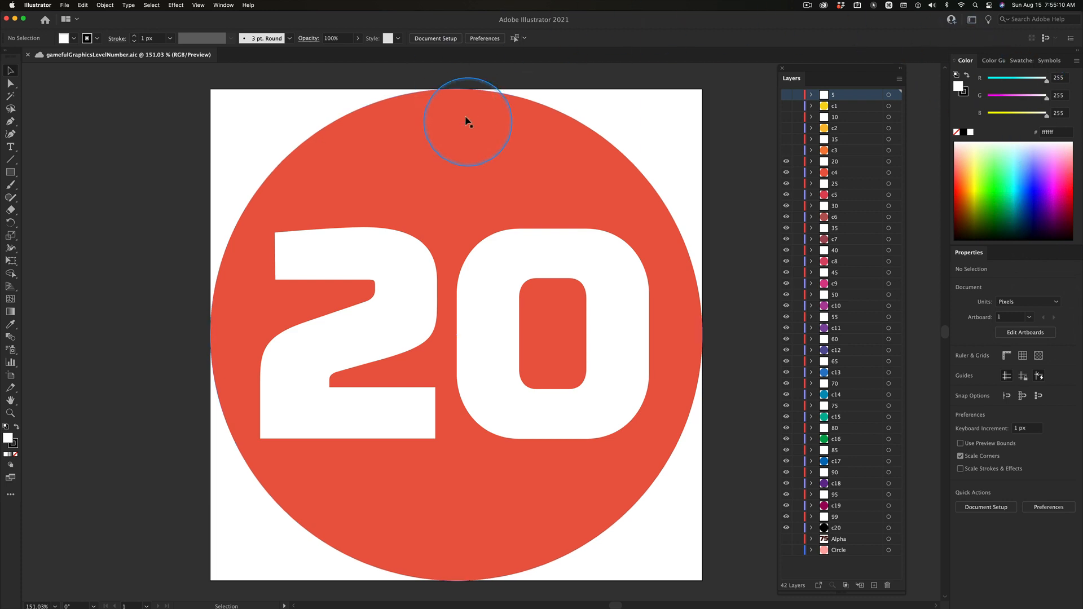
mouse_move(377, 458)
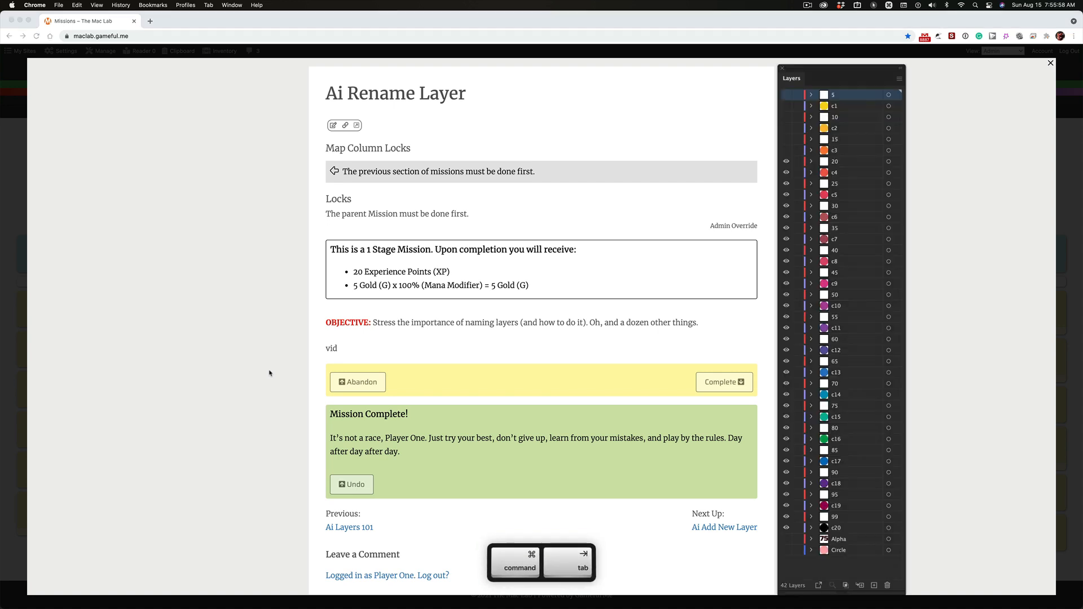
key(cmd+tab)
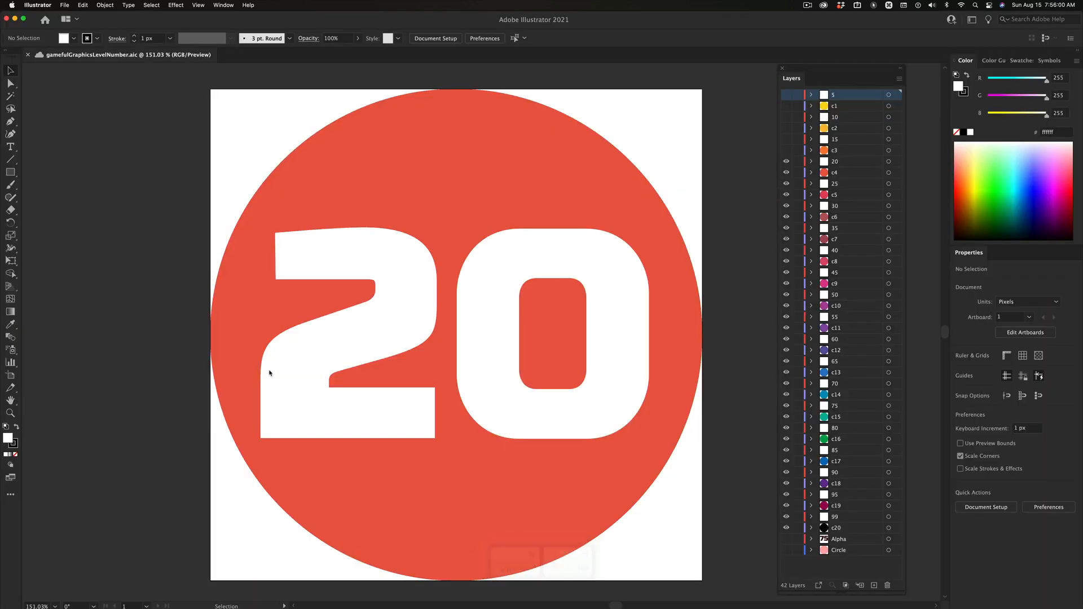
key(cmd+tab)
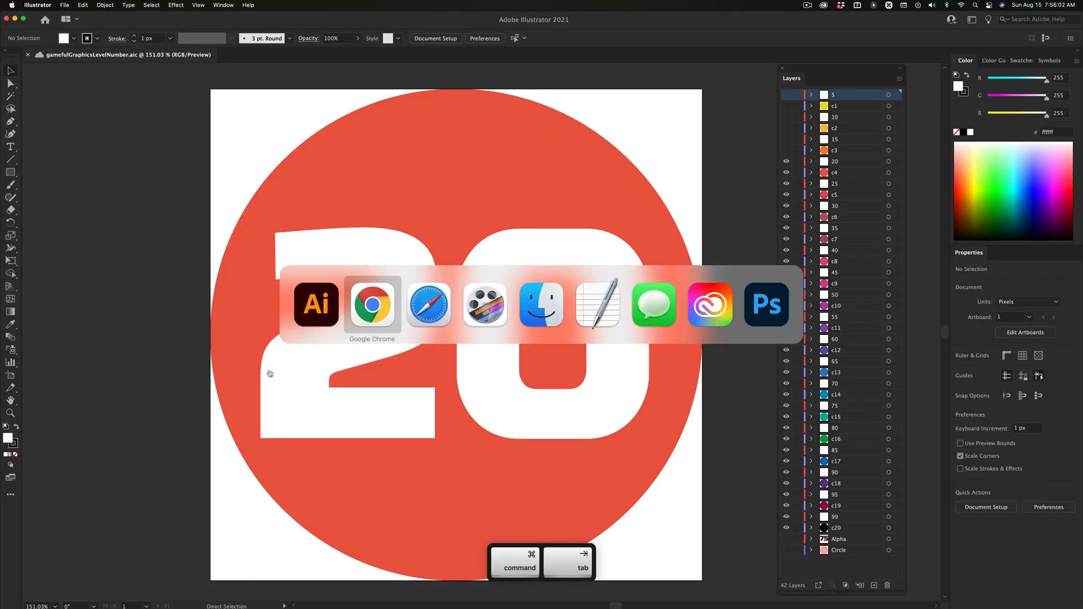
key(cmd+tab)
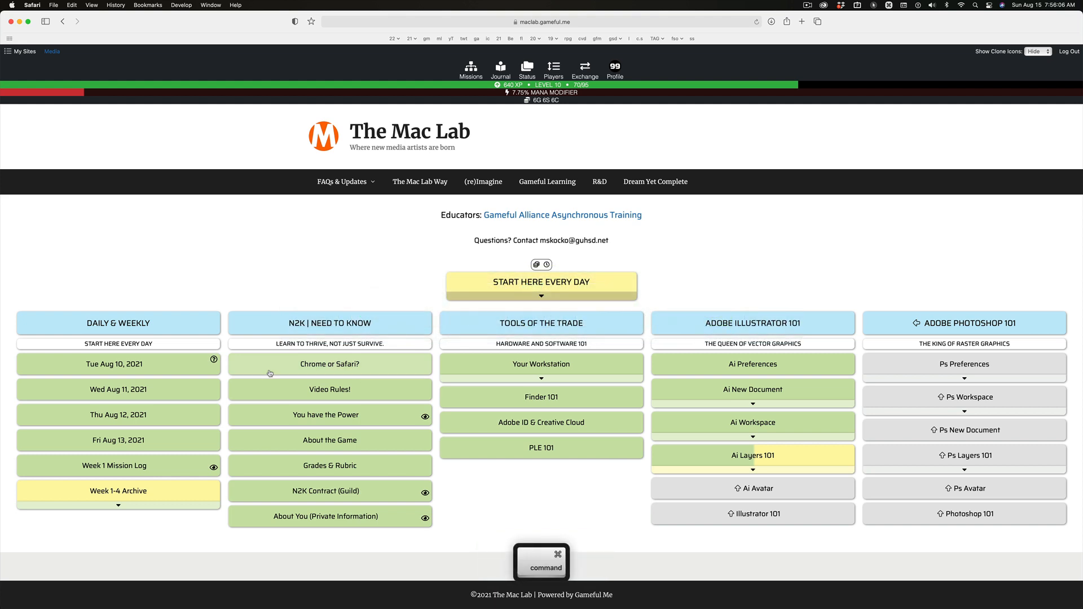
key(cmd+tab)
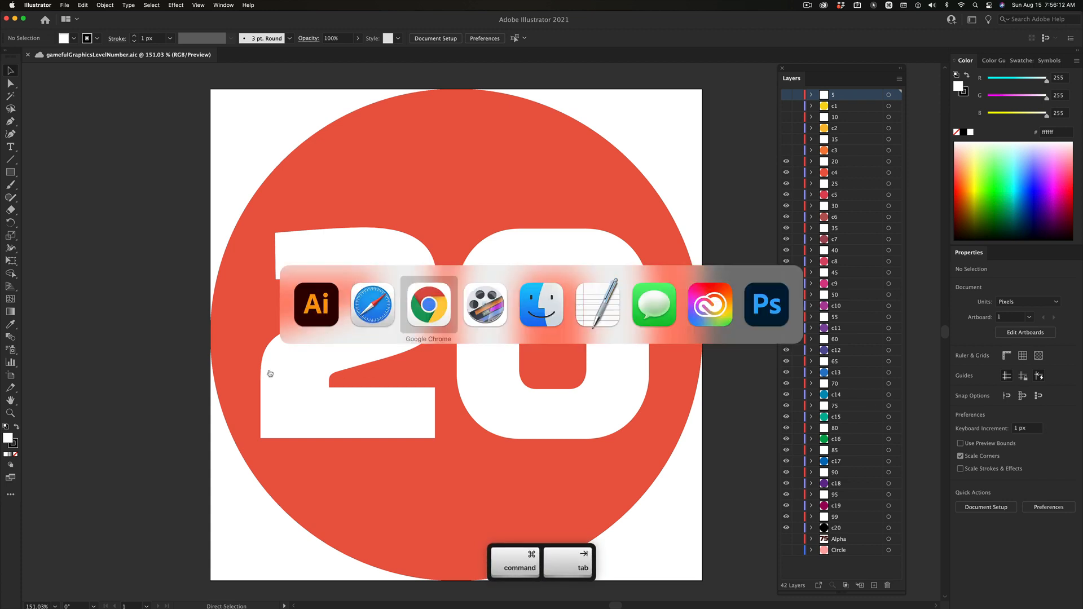
Pick Chrome, briefly return to the Illustrator badge, then bring the 'Ai Rename Layer' page back
click(428, 305)
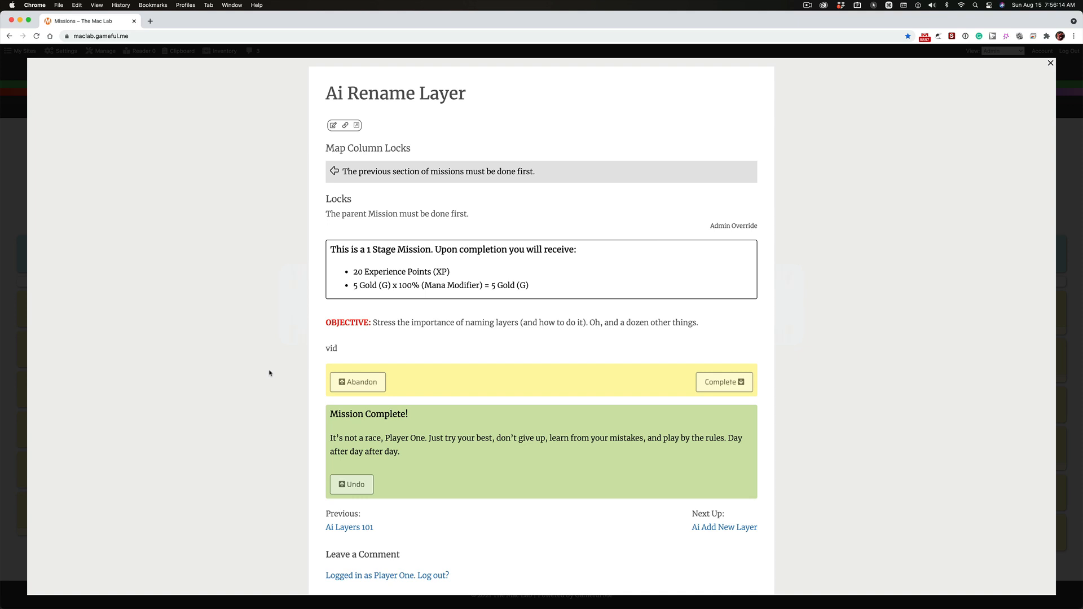
key(cmd+tab)
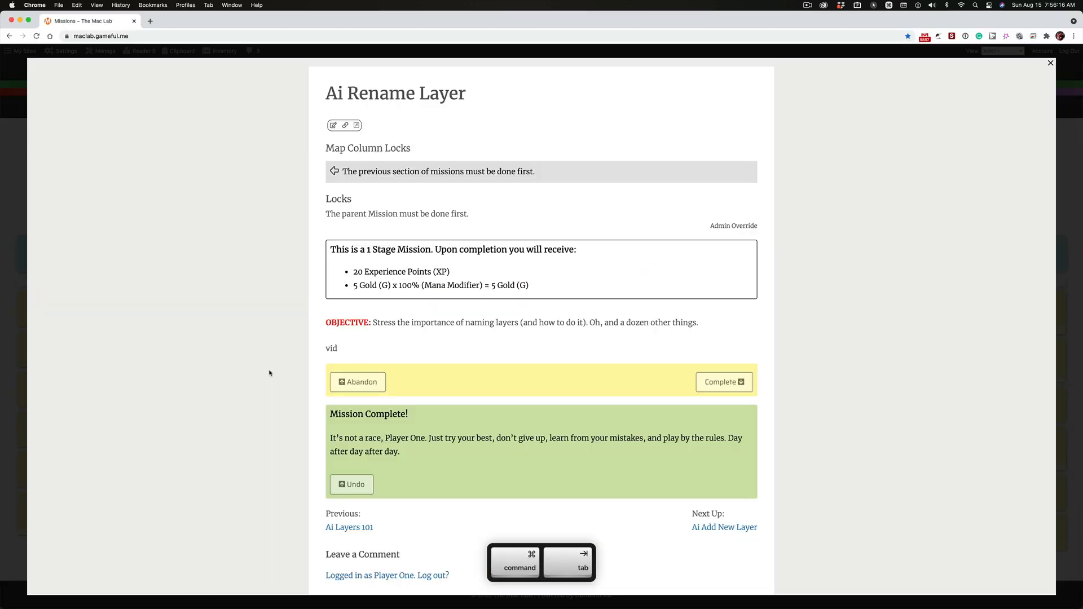
key(cmd+tab)
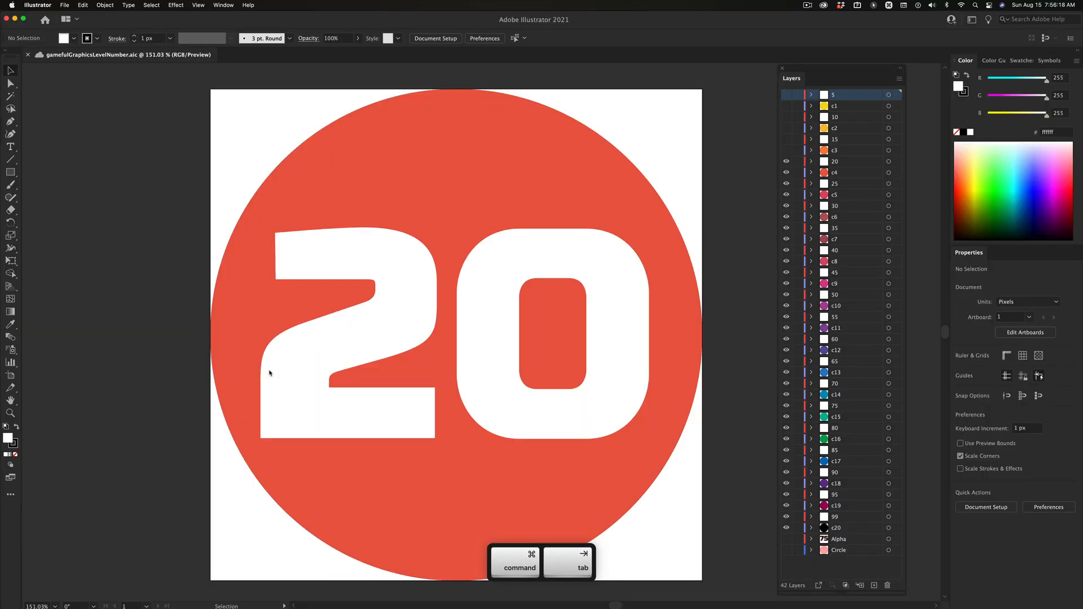
key(cmd+tab)
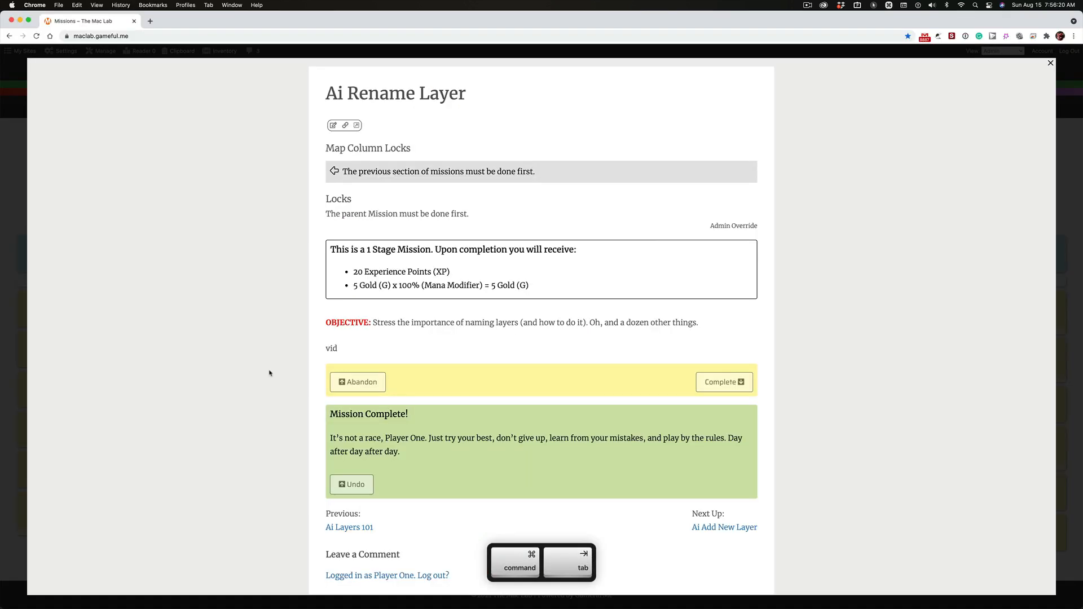